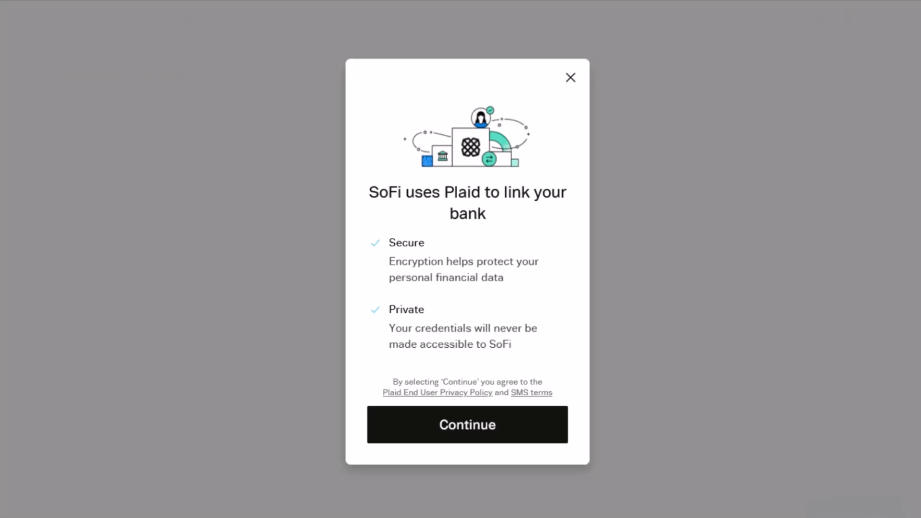
Proceed through the Plaid intro and confirm the second Aspiration account for linking.
{"action": "left_click", "coordinate": [467, 424]}
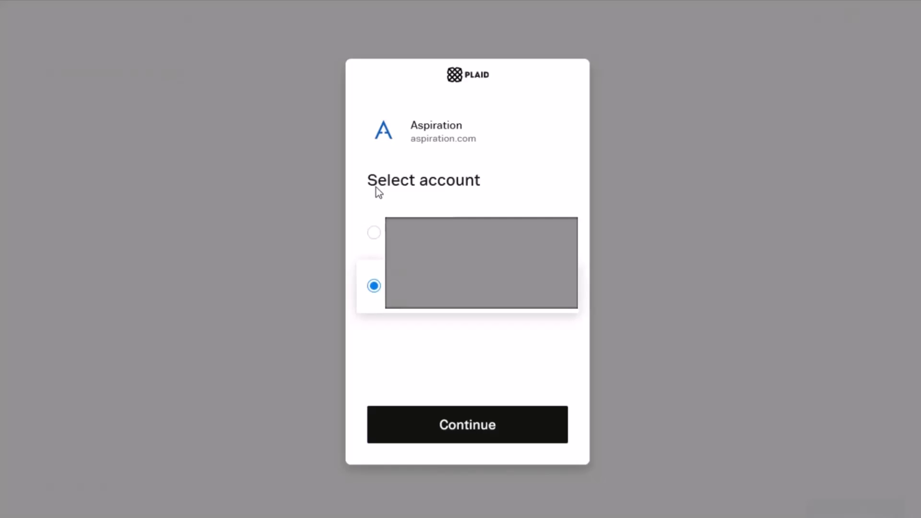
{"action": "left_click", "coordinate": [467, 424]}
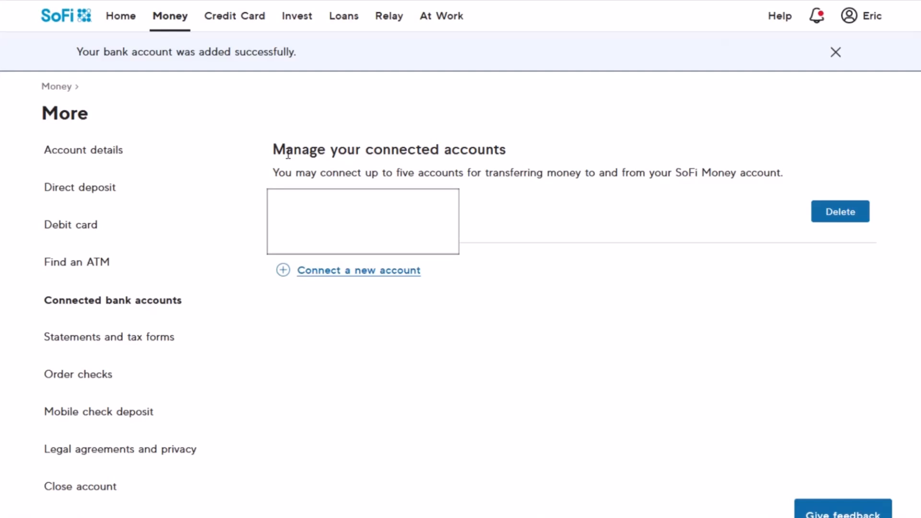
Go to the Invest section after the Aspiration account is linked.
{"action": "left_click", "coordinate": [297, 15]}
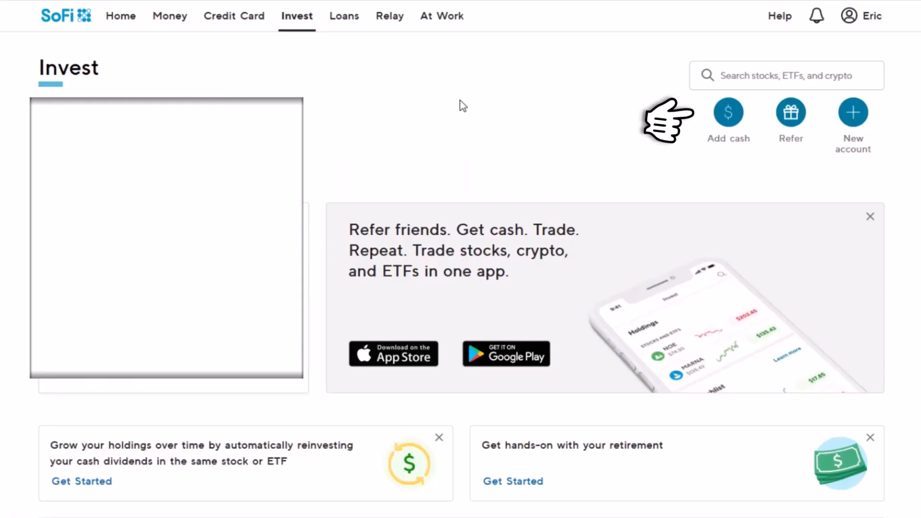
Bring up the Add cash transfer form for the individual investment account.
{"action": "left_click", "coordinate": [729, 113]}
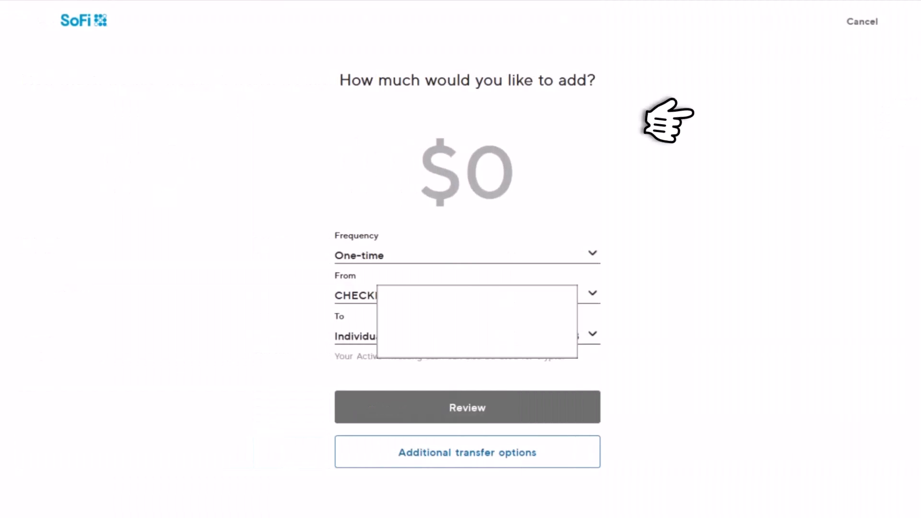